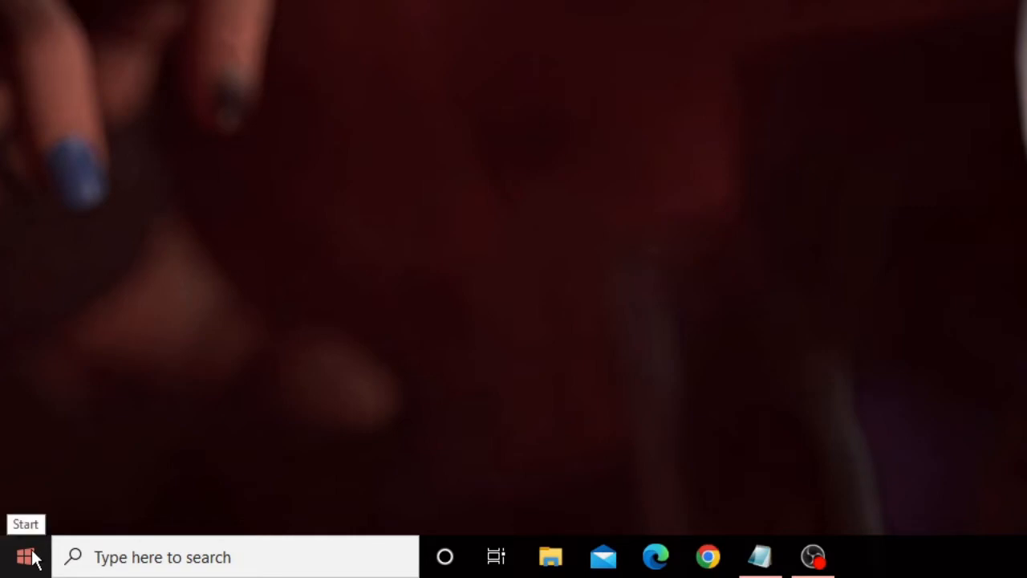
- From the Start button's shortcut menu, launch Settings and go to the System category
{"action": "right_click", "coordinate": [26, 554]}
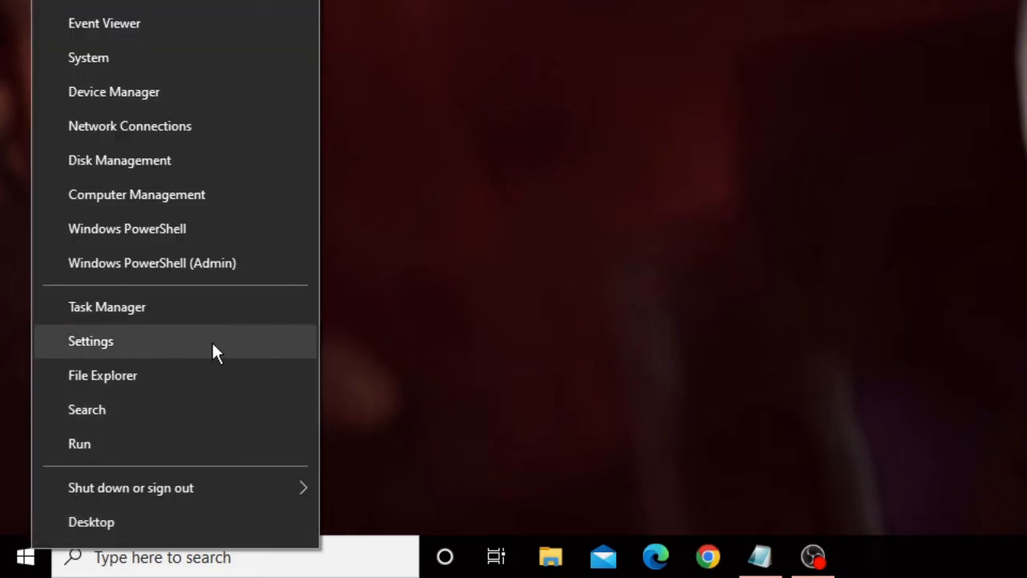
{"action": "left_click", "coordinate": [90, 340]}
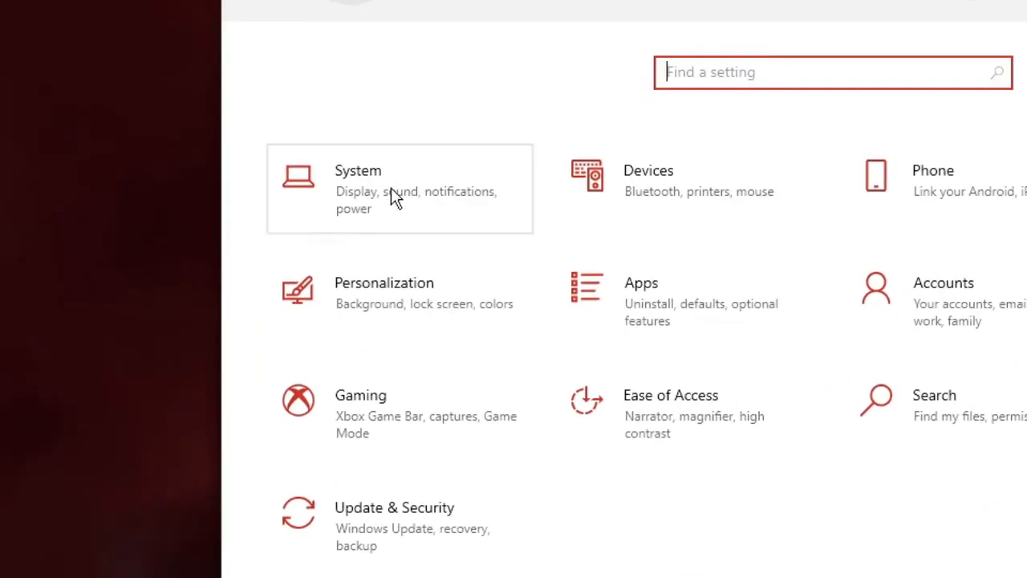
{"action": "left_click", "coordinate": [358, 170]}
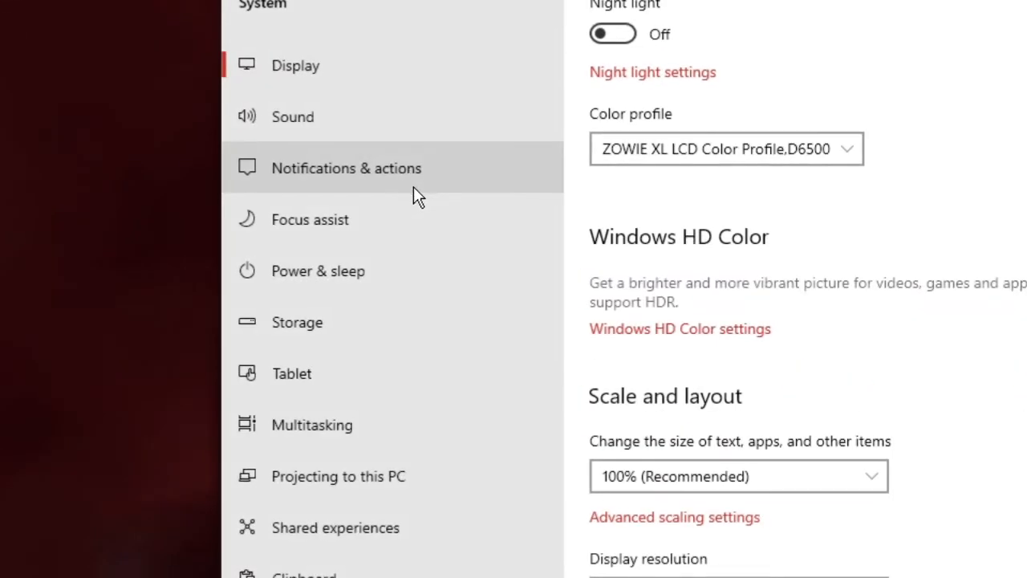
{"action": "mouse_move", "coordinate": [301, 562]}
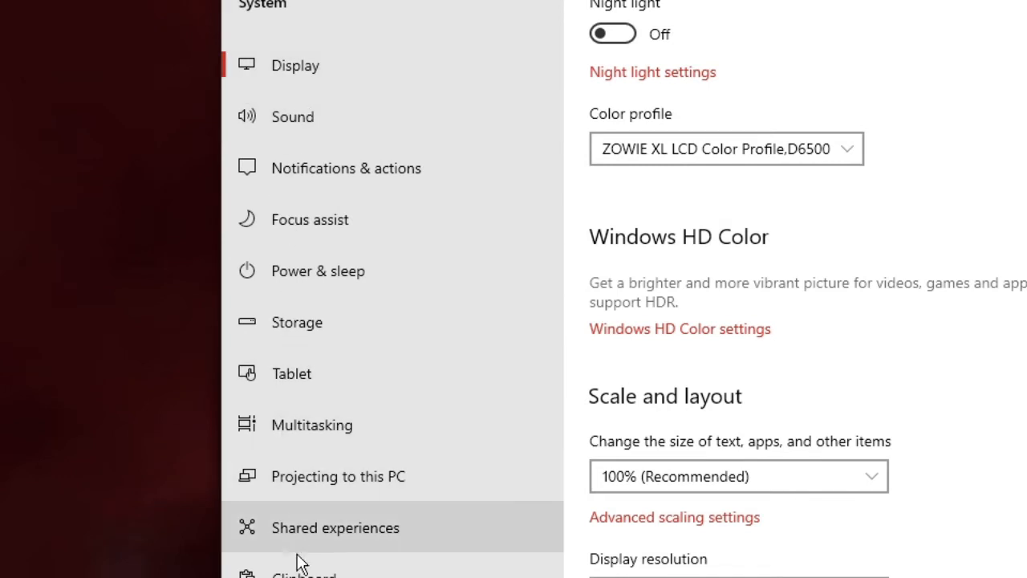
{"action": "mouse_move", "coordinate": [379, 327]}
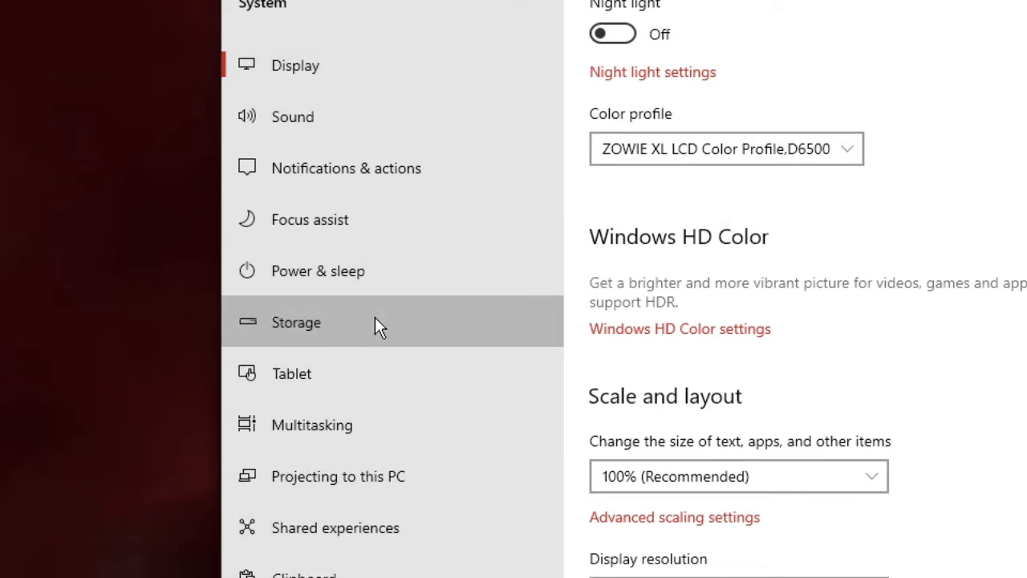
- Show the Storage page with Local Disk (C:) usage by category
{"action": "left_click", "coordinate": [295, 323]}
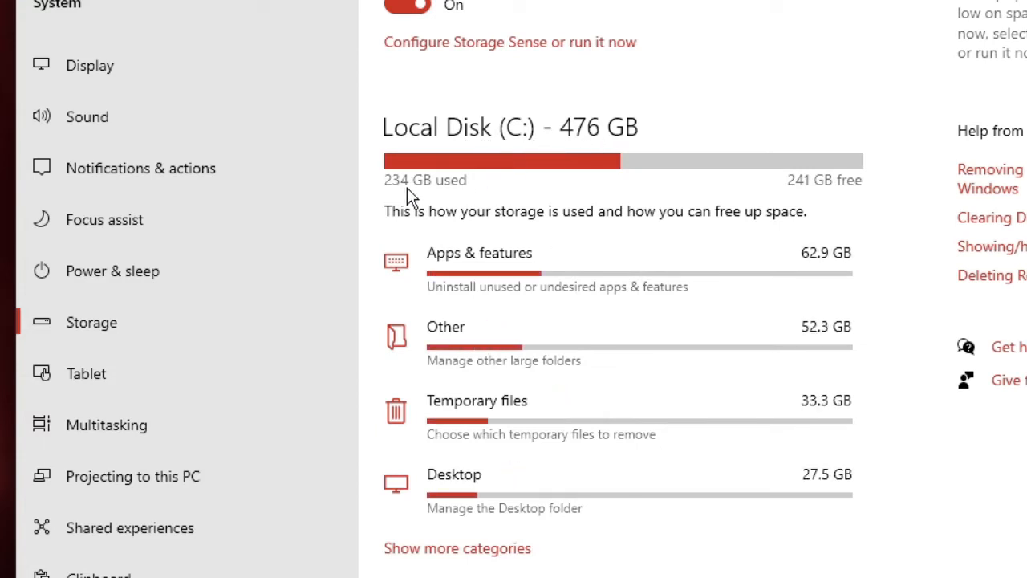
{"action": "mouse_move", "coordinate": [829, 189]}
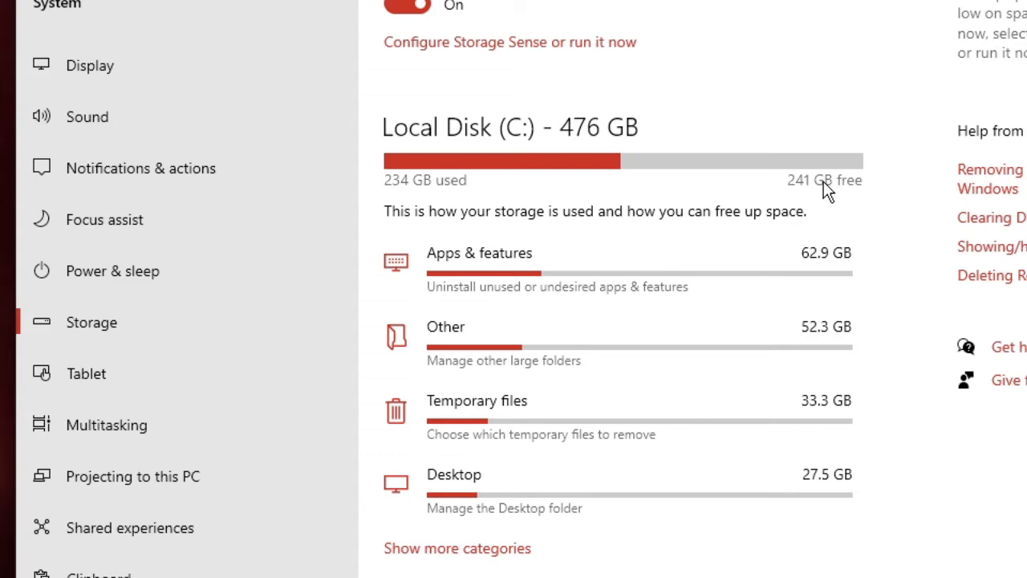
{"action": "mouse_move", "coordinate": [510, 272]}
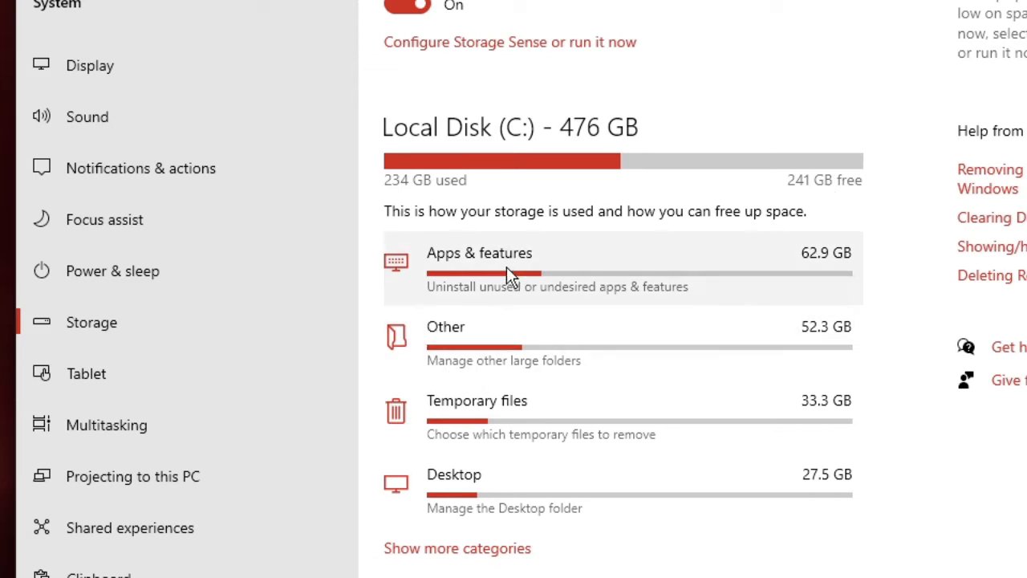
{"action": "mouse_move", "coordinate": [656, 286]}
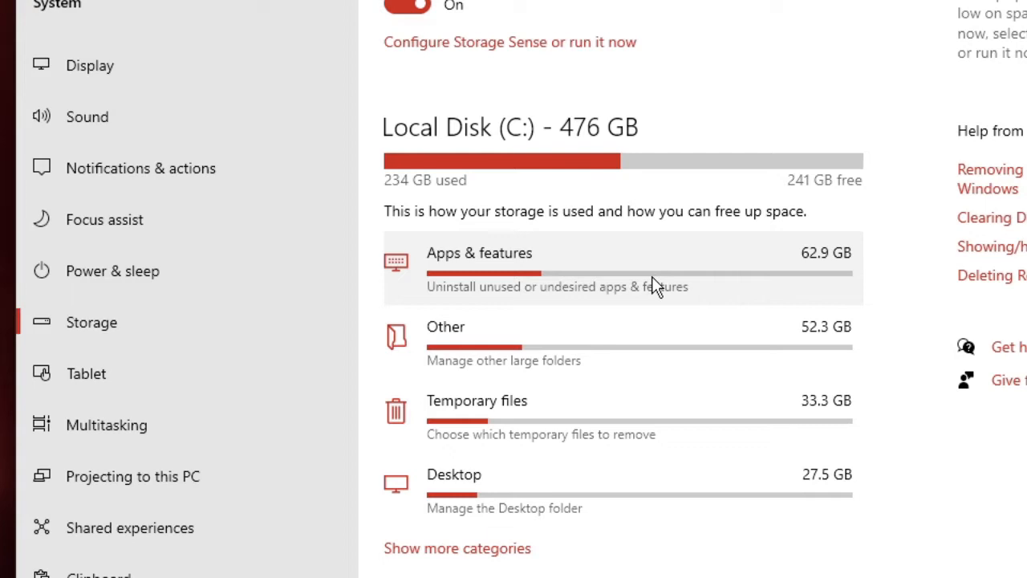
{"action": "mouse_move", "coordinate": [539, 257]}
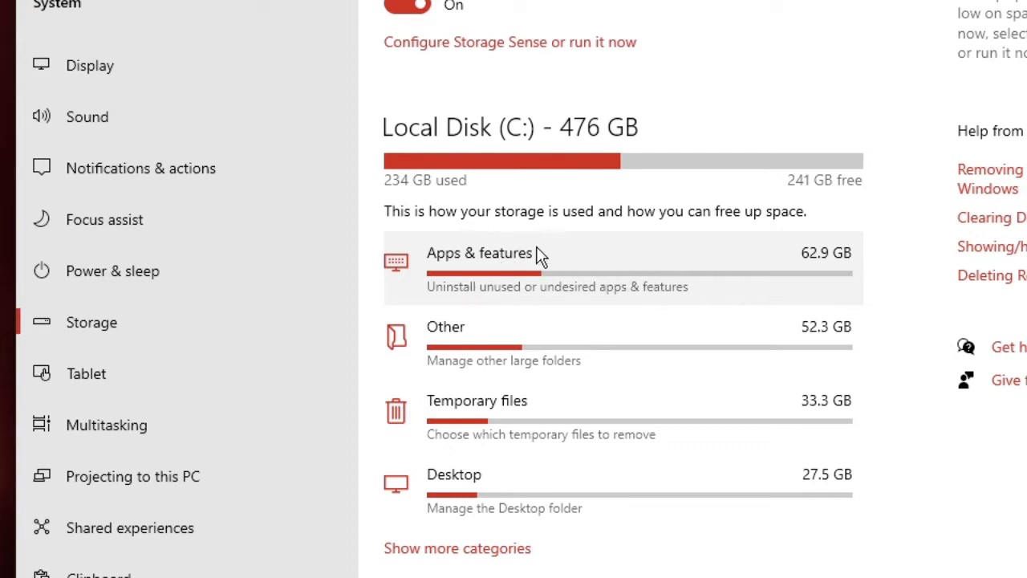
{"action": "mouse_move", "coordinate": [755, 270]}
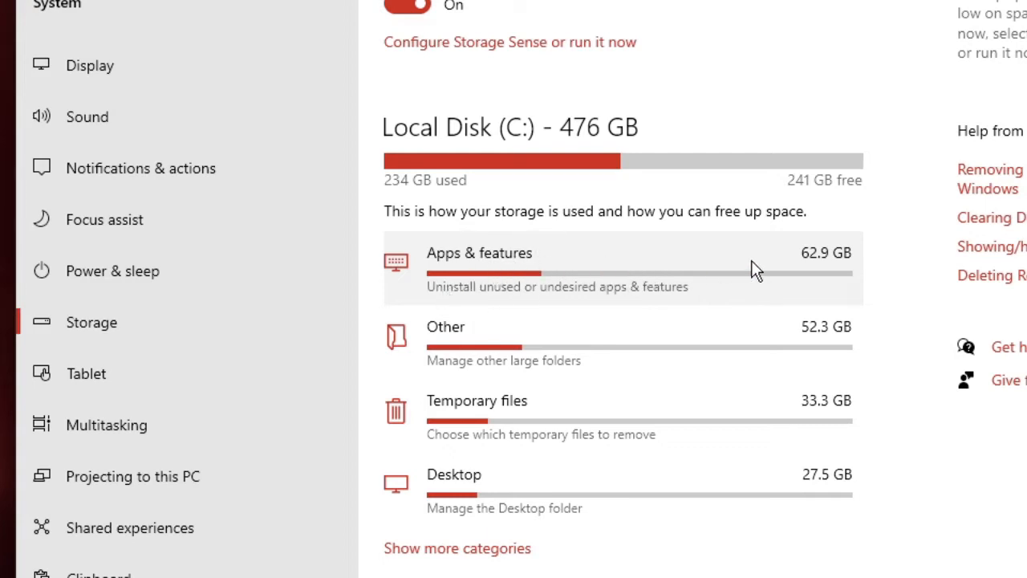
{"action": "mouse_move", "coordinate": [847, 270]}
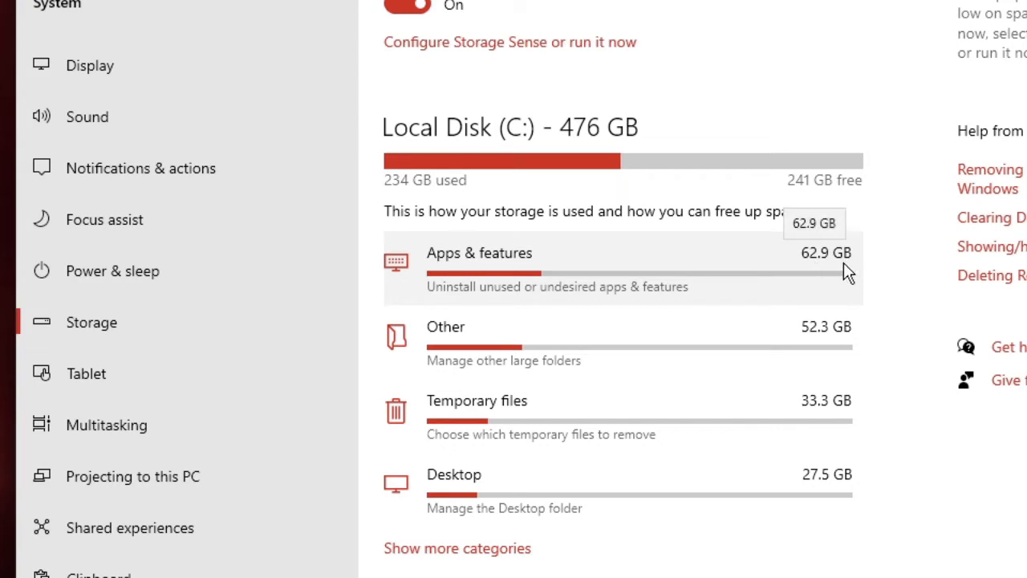
{"action": "mouse_move", "coordinate": [545, 481]}
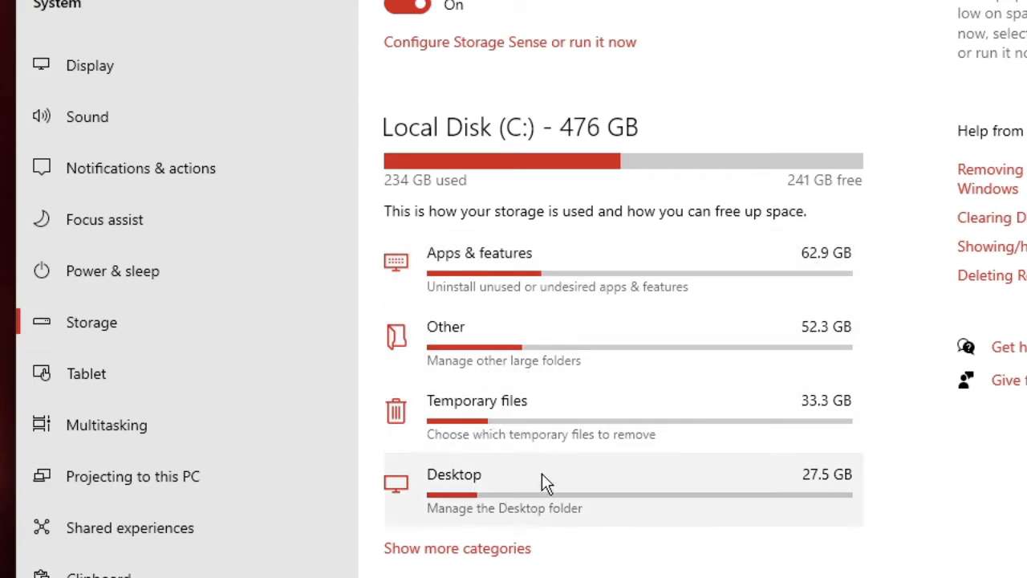
{"action": "mouse_move", "coordinate": [507, 414]}
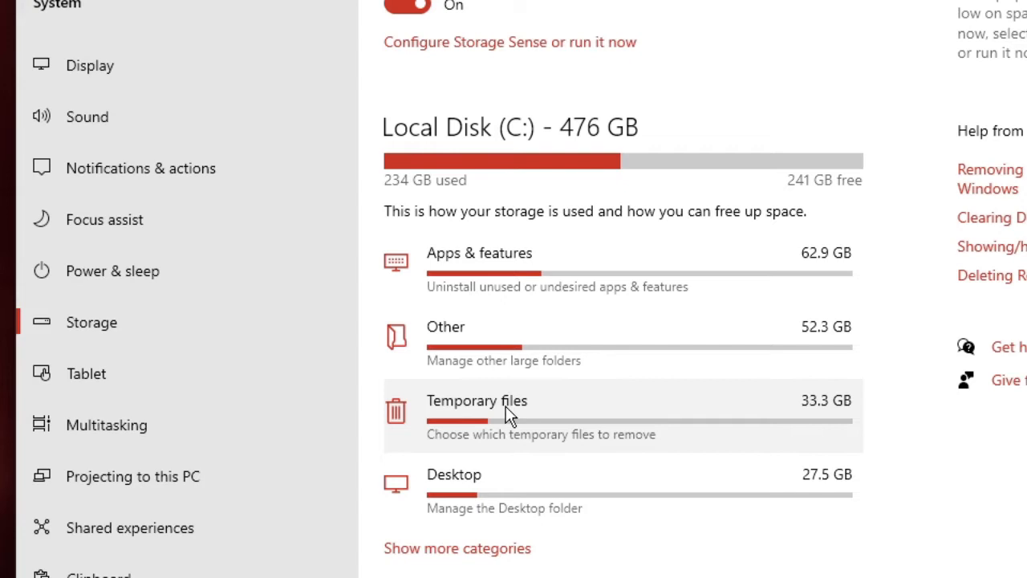
{"action": "mouse_move", "coordinate": [817, 415]}
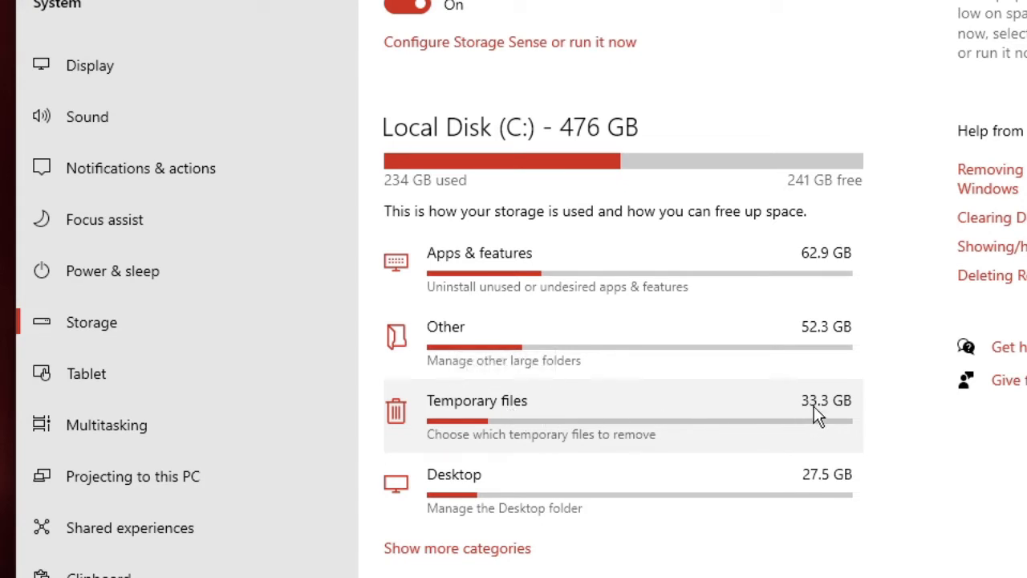
{"action": "mouse_move", "coordinate": [819, 414]}
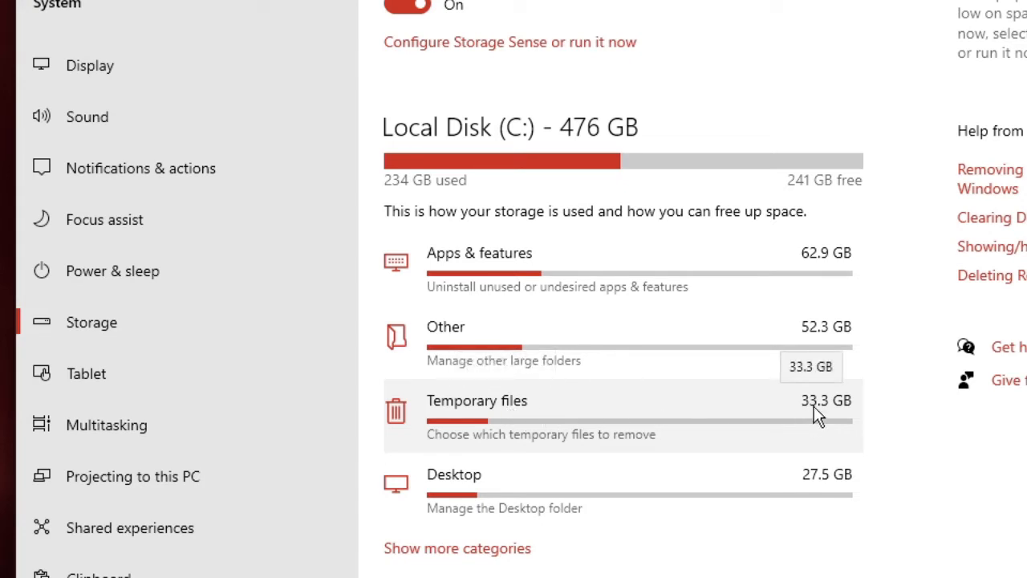
{"action": "mouse_move", "coordinate": [592, 414]}
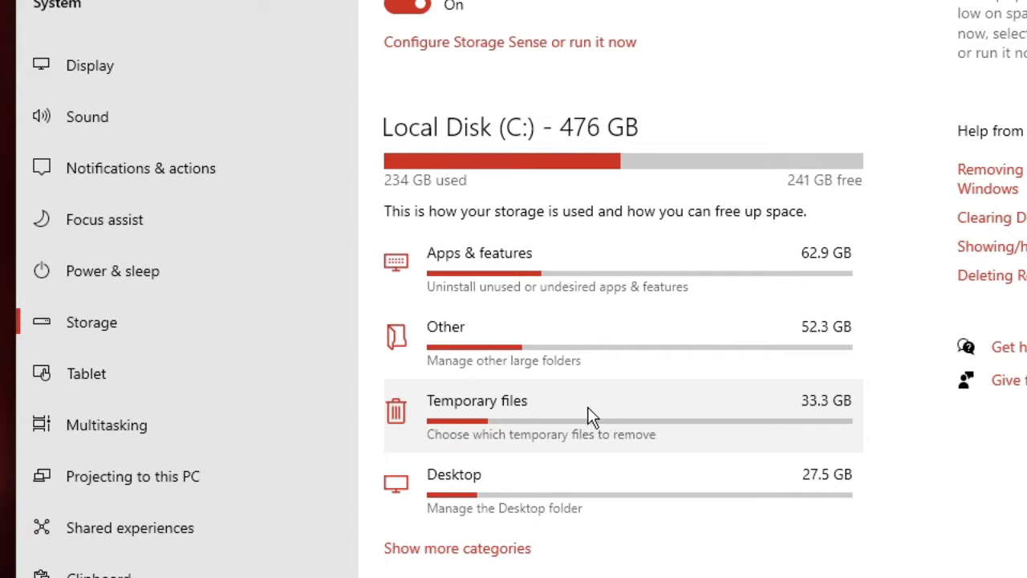
- Show the Temporary files breakdown for drive C and let it scan
{"action": "left_click", "coordinate": [477, 401]}
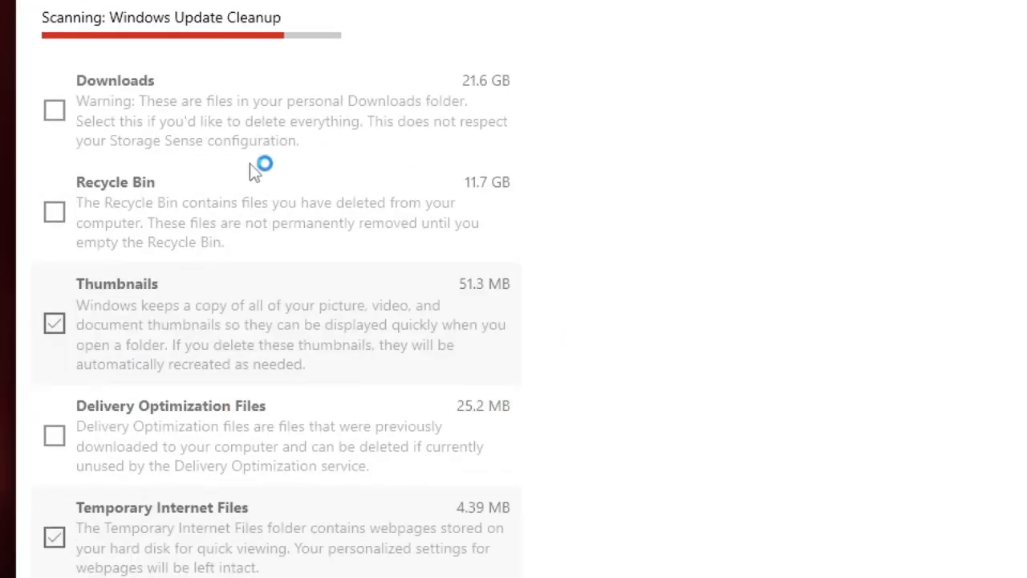
{"action": "mouse_move", "coordinate": [151, 411]}
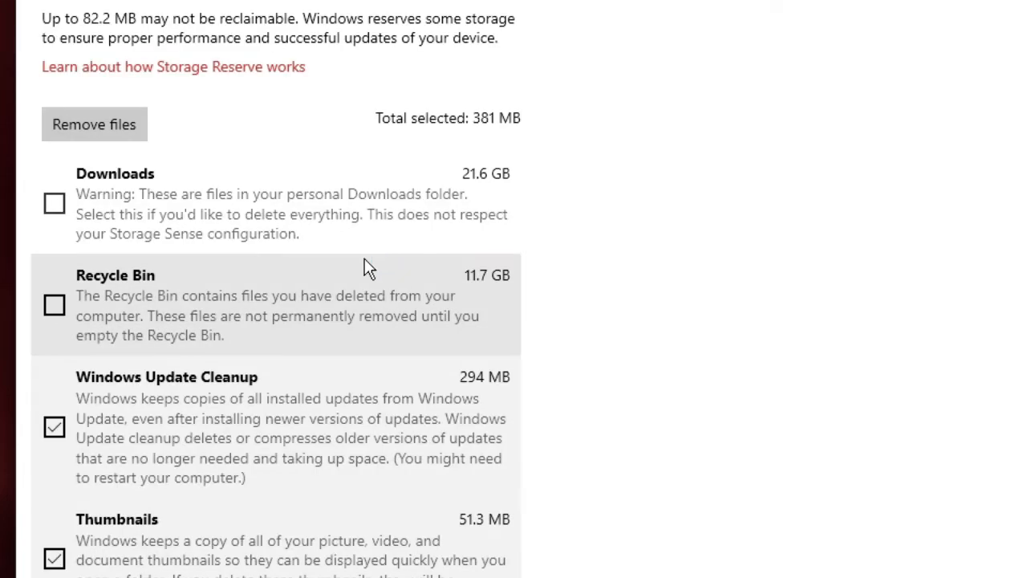
{"action": "mouse_move", "coordinate": [109, 167]}
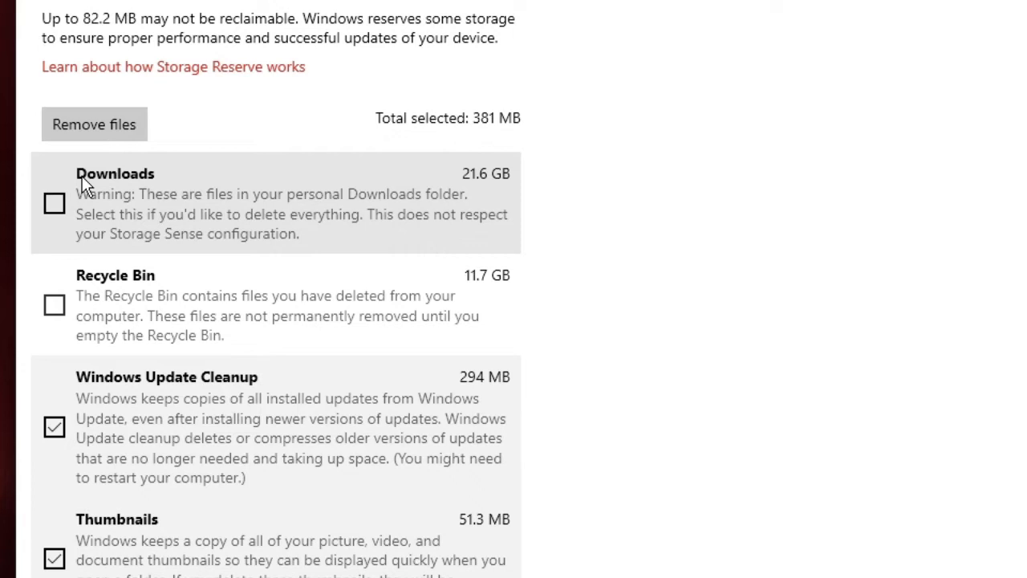
- Leave Downloads unchecked, include Recycle Bin, and remove the 12.1 GB of checked temporary files
{"action": "left_click", "coordinate": [54, 202]}
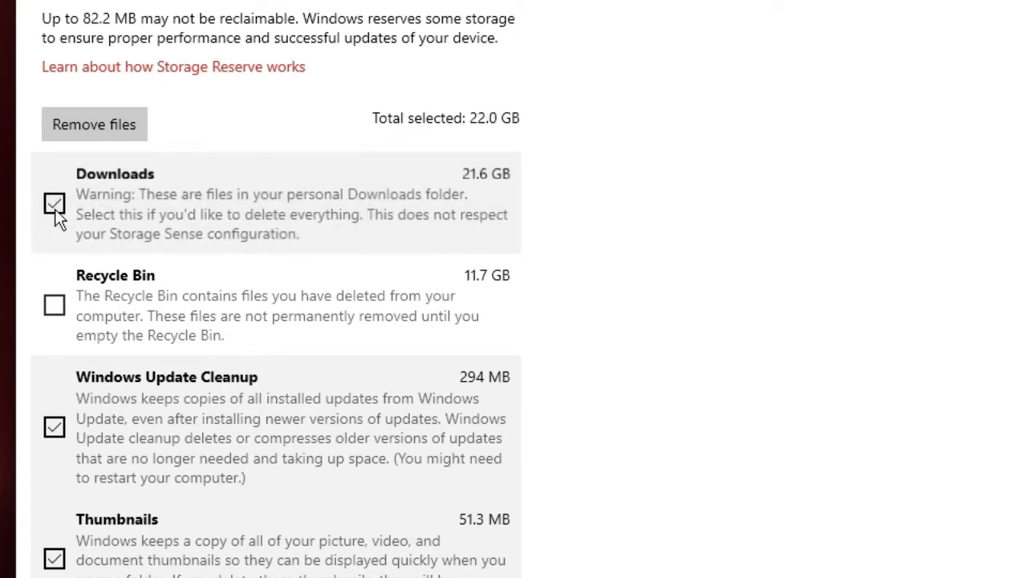
{"action": "left_click", "coordinate": [55, 202]}
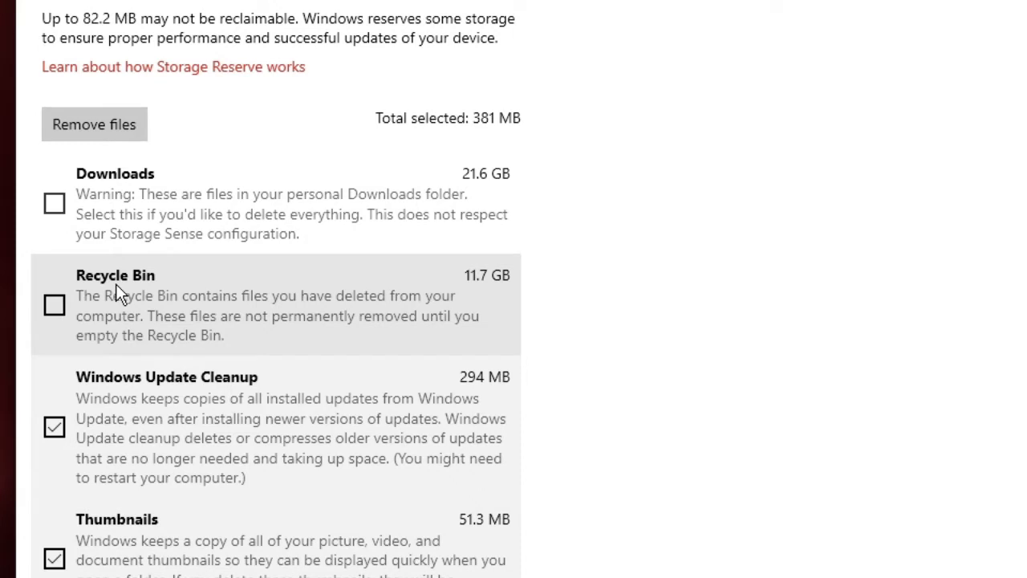
{"action": "left_click", "coordinate": [53, 305]}
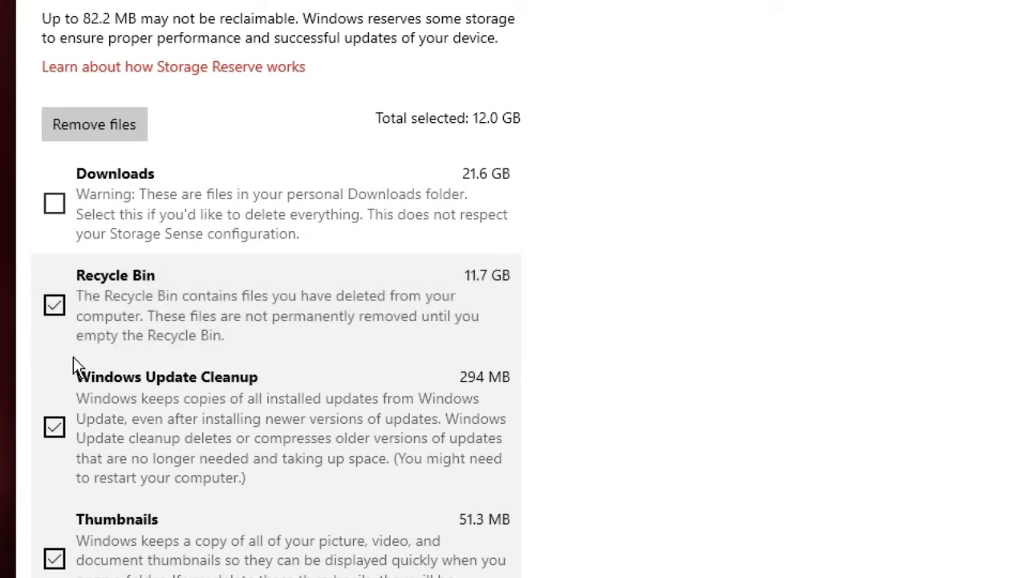
{"action": "scroll", "scroll_direction": "down", "scroll_amount": 3}
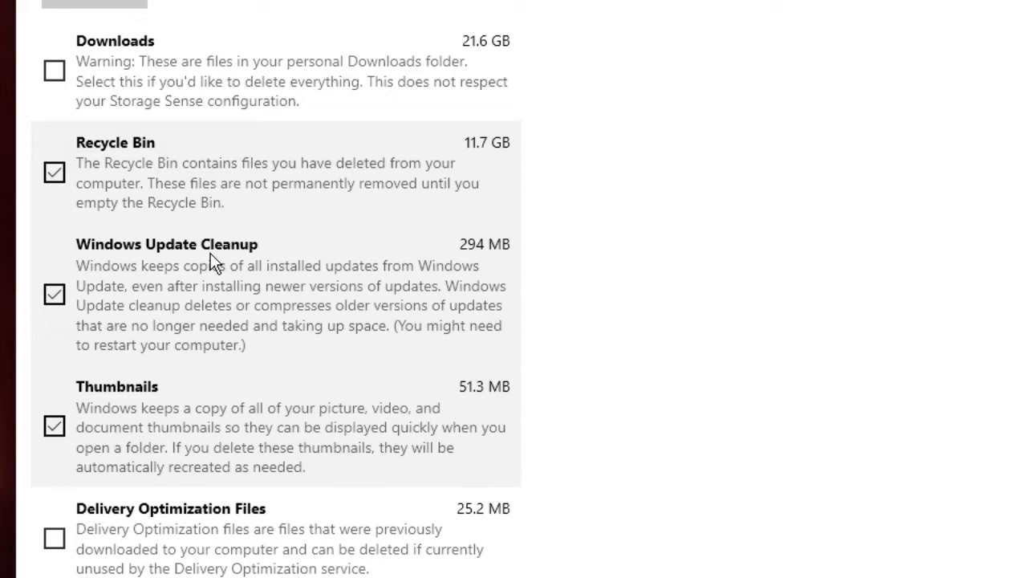
{"action": "scroll", "scroll_direction": "down", "scroll_amount": 3}
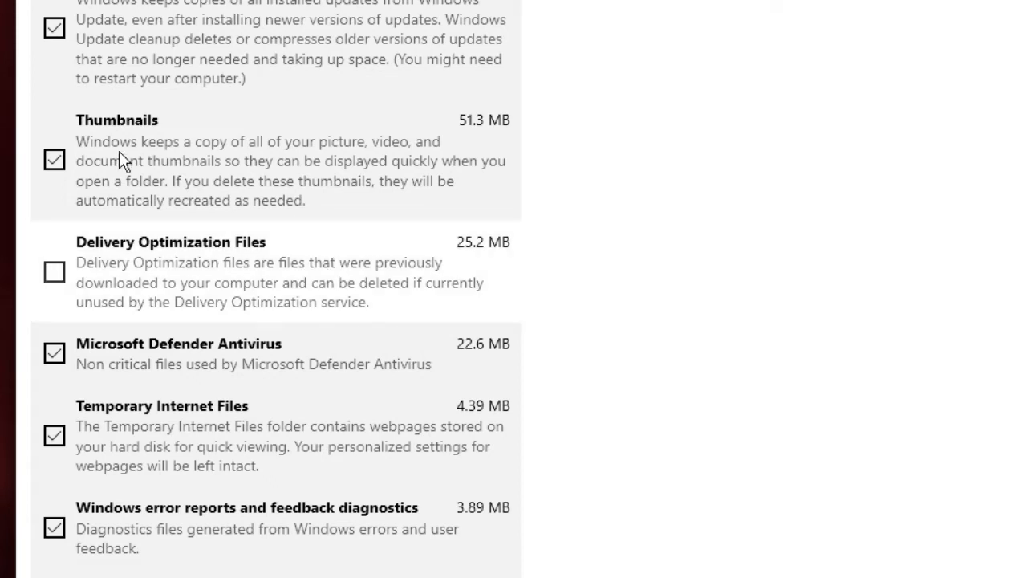
{"action": "mouse_move", "coordinate": [101, 266]}
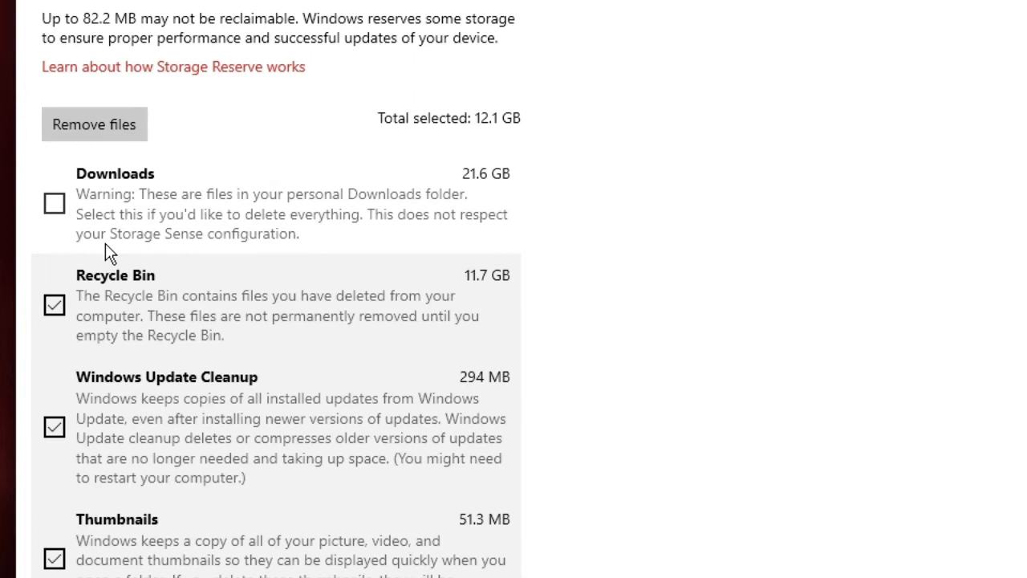
{"action": "mouse_move", "coordinate": [80, 203]}
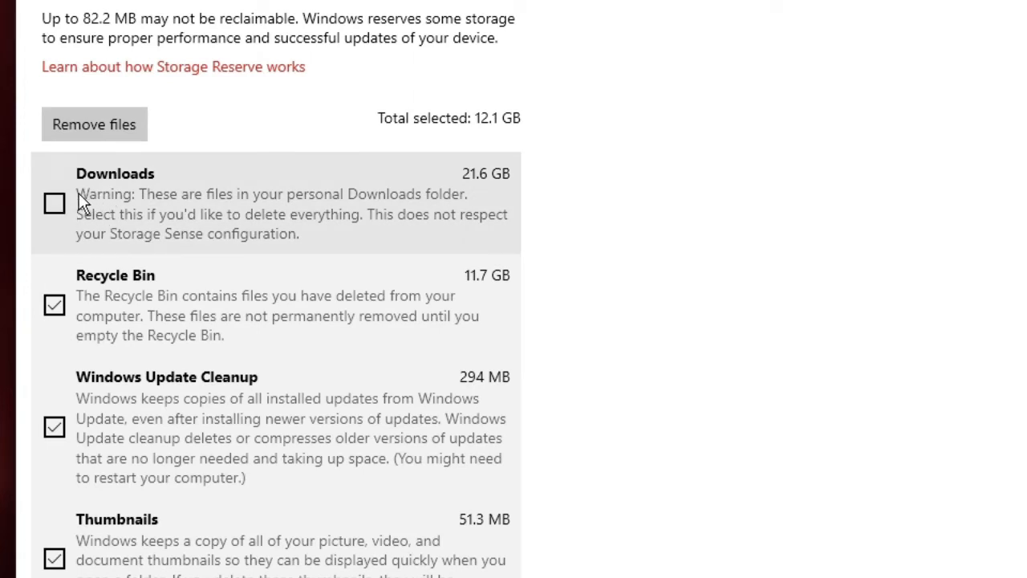
{"action": "mouse_move", "coordinate": [66, 228]}
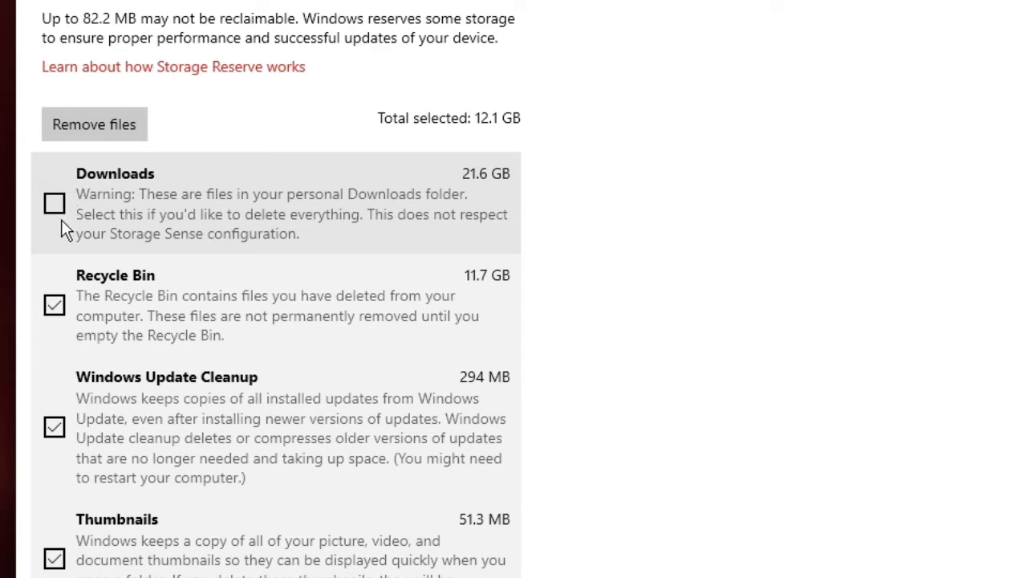
{"action": "scroll", "scroll_direction": "down", "scroll_amount": 3}
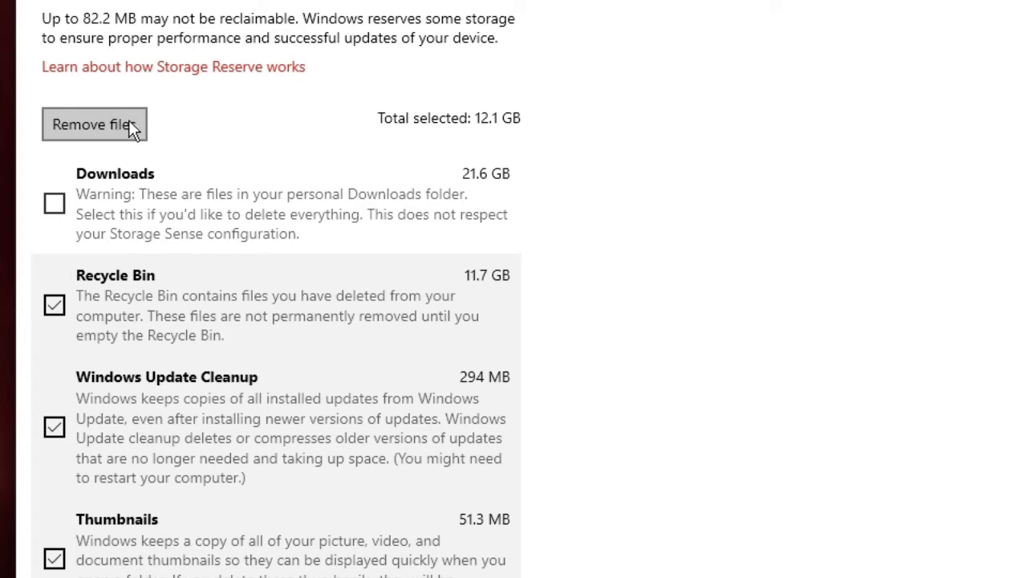
{"action": "left_click", "coordinate": [93, 125]}
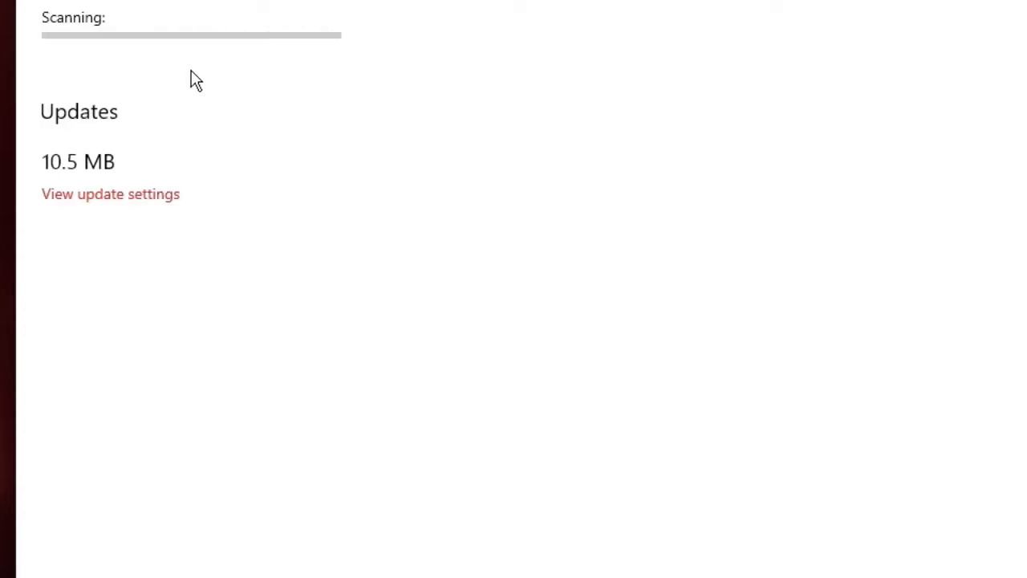
{"action": "mouse_move", "coordinate": [64, 38]}
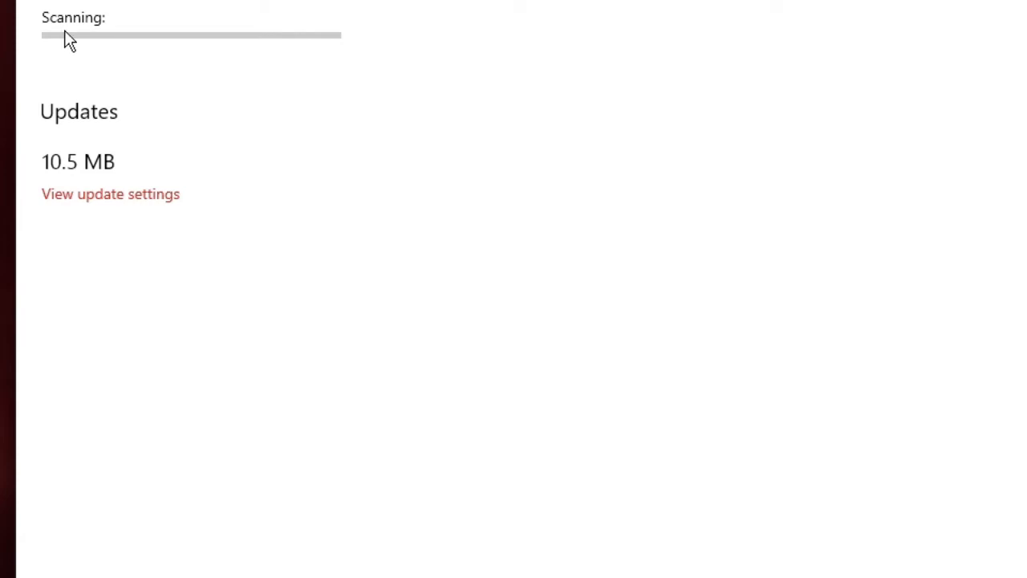
{"action": "mouse_move", "coordinate": [142, 51]}
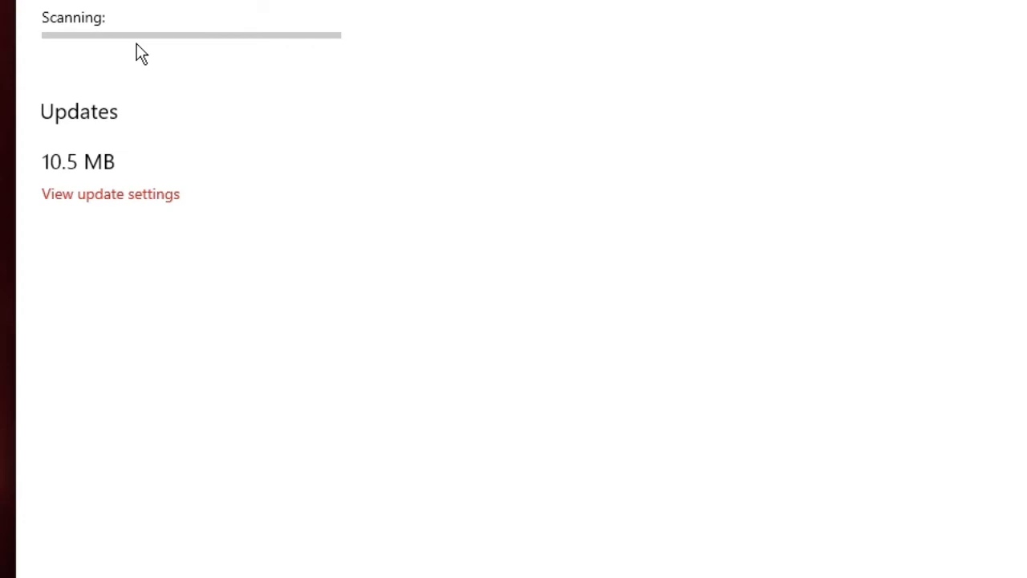
{"action": "mouse_move", "coordinate": [118, 33]}
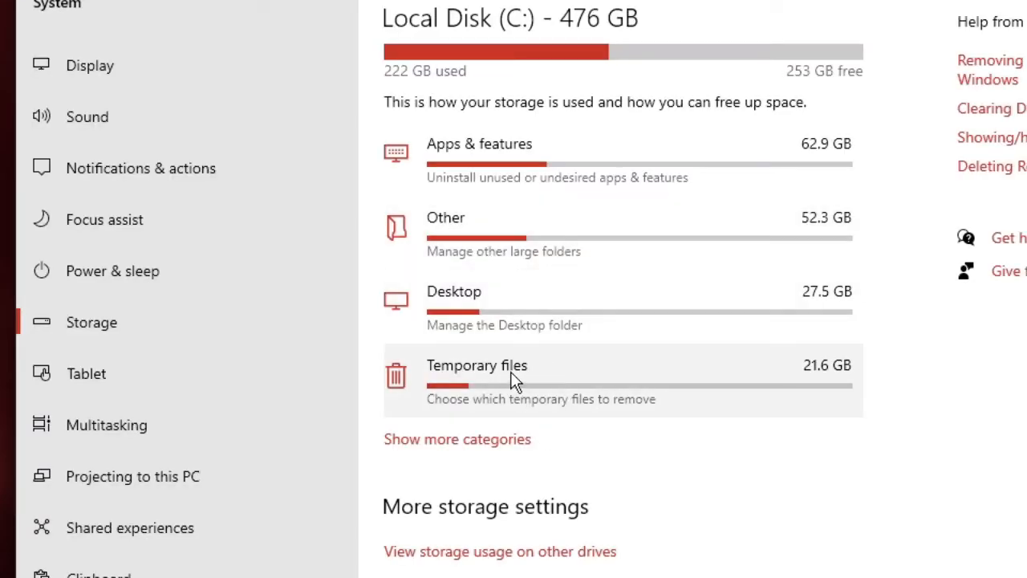
{"action": "mouse_move", "coordinate": [528, 391]}
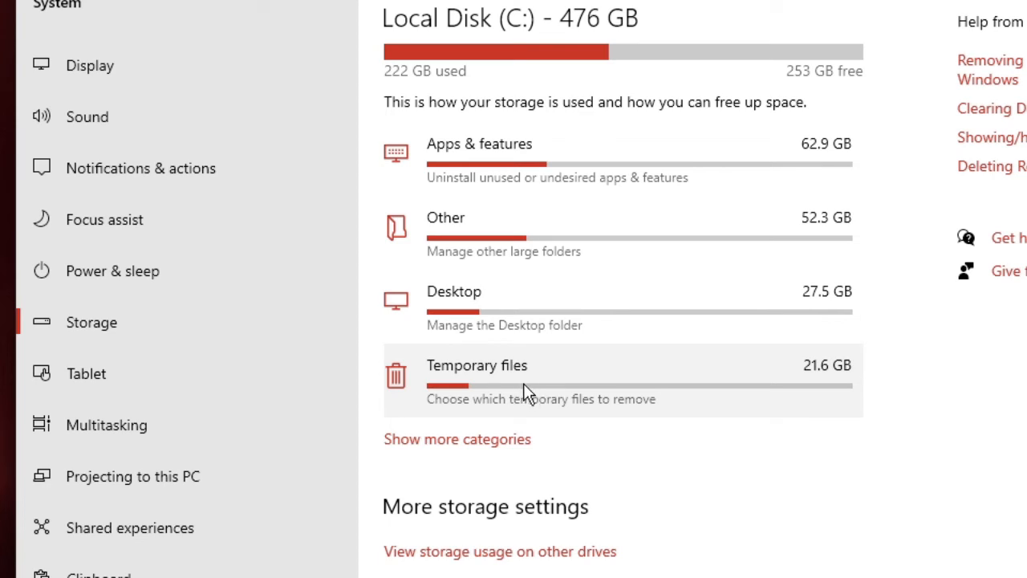
{"action": "mouse_move", "coordinate": [827, 383]}
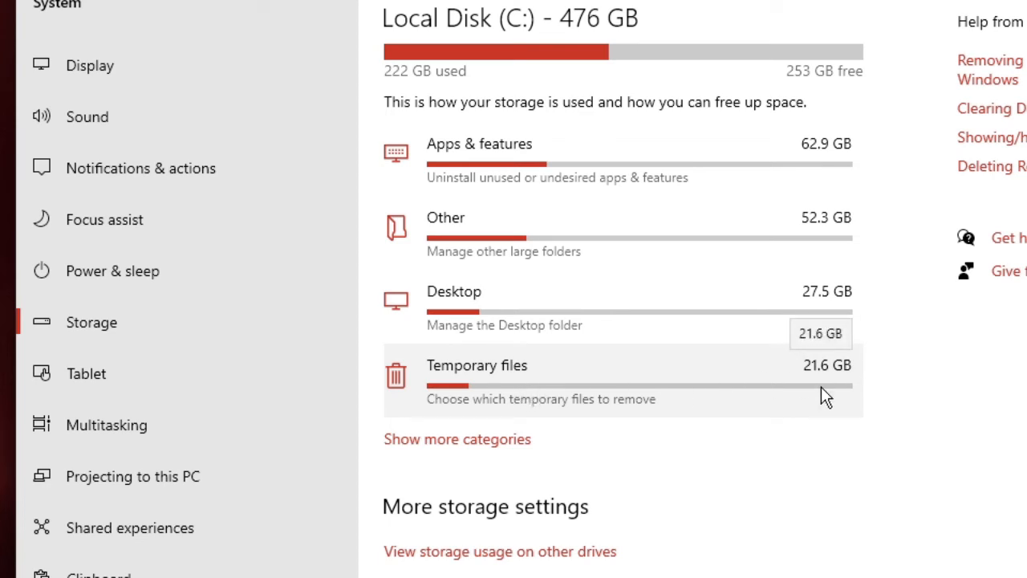
{"action": "mouse_move", "coordinate": [828, 379]}
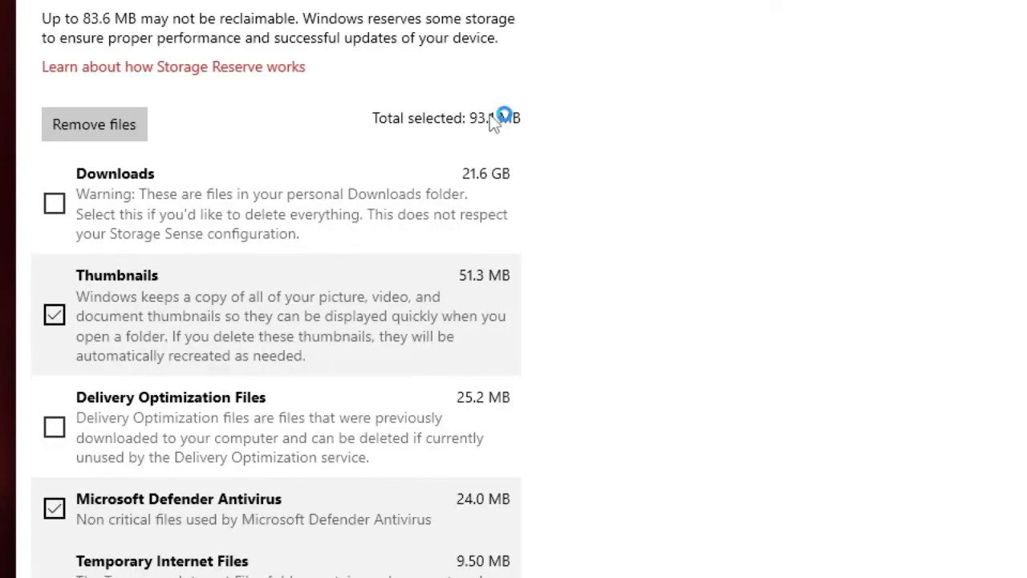
{"action": "mouse_move", "coordinate": [160, 194]}
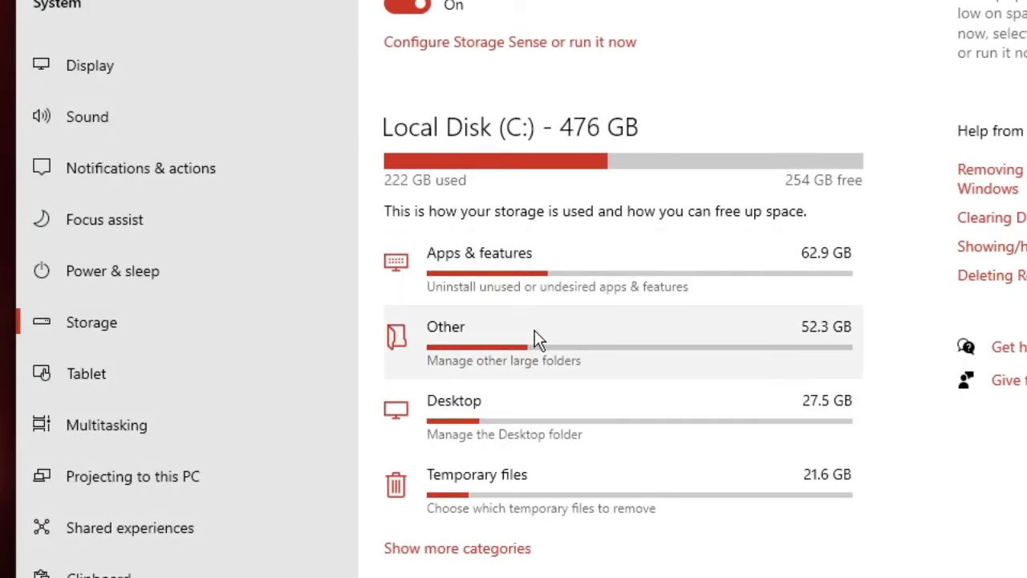
{"action": "mouse_move", "coordinate": [586, 354]}
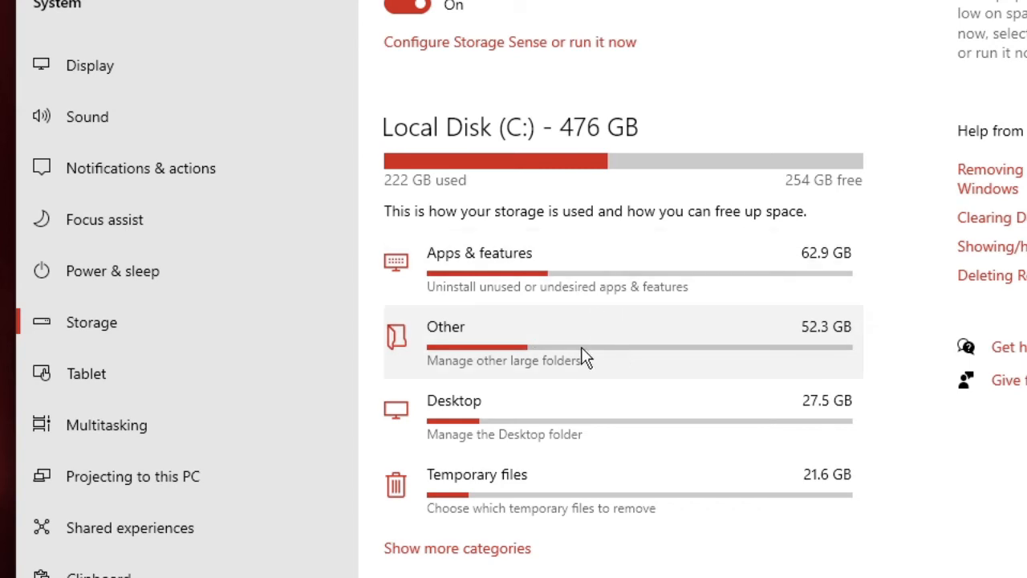
{"action": "mouse_move", "coordinate": [529, 306]}
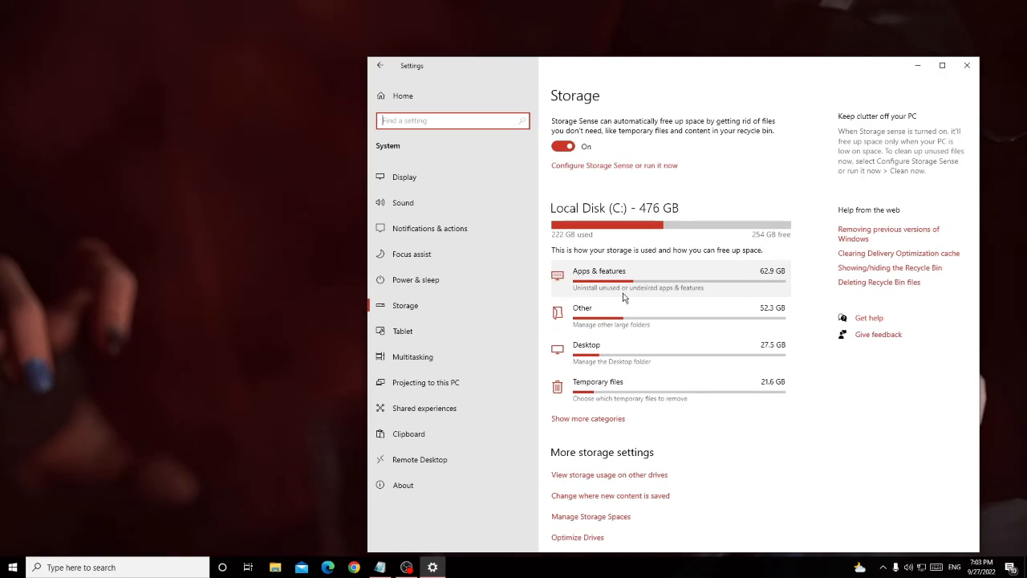
- Revisit the Temporary files list, then close Settings back to the desktop
{"action": "left_click", "coordinate": [597, 382]}
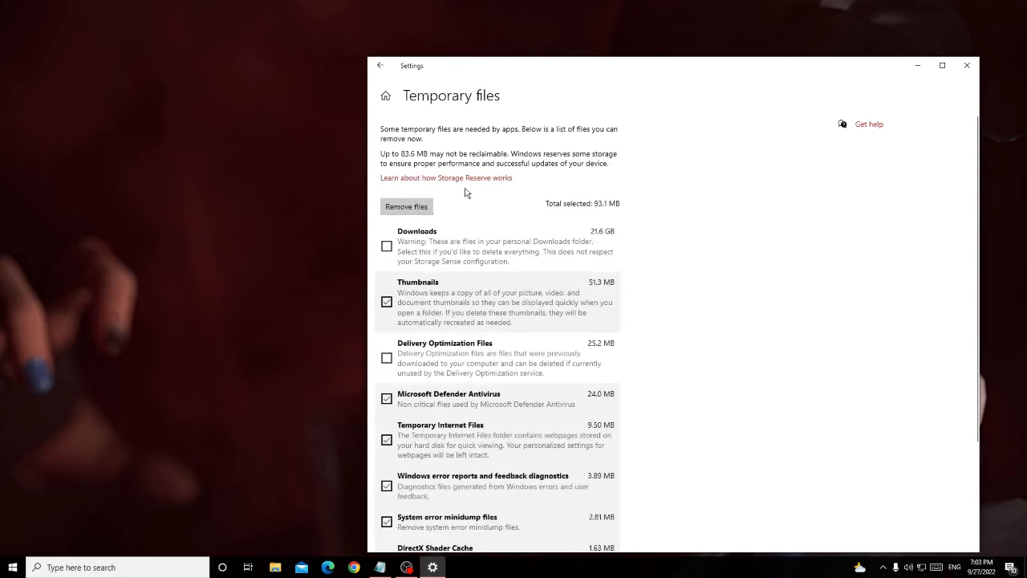
{"action": "mouse_move", "coordinate": [963, 79]}
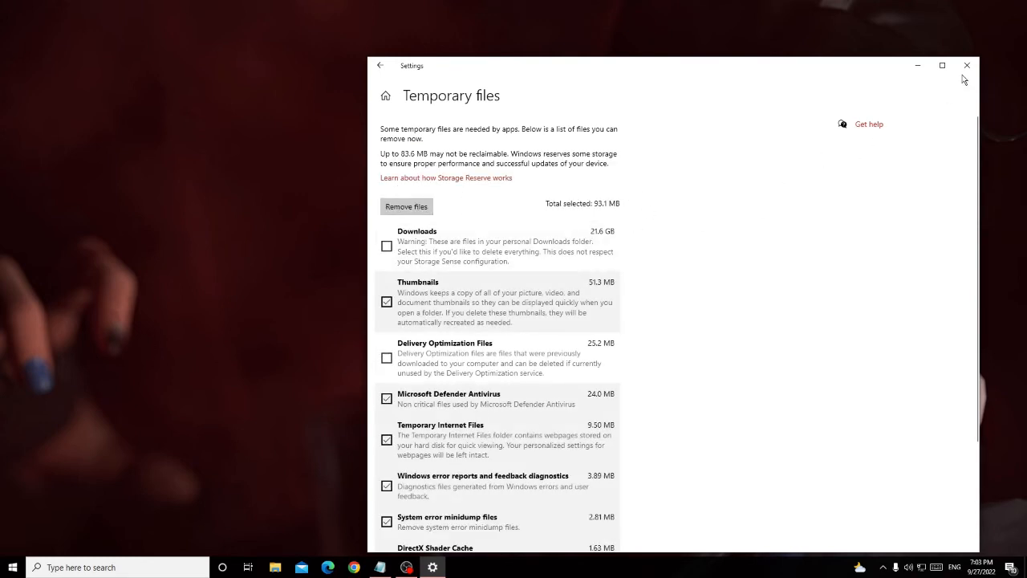
{"action": "left_click", "coordinate": [966, 64]}
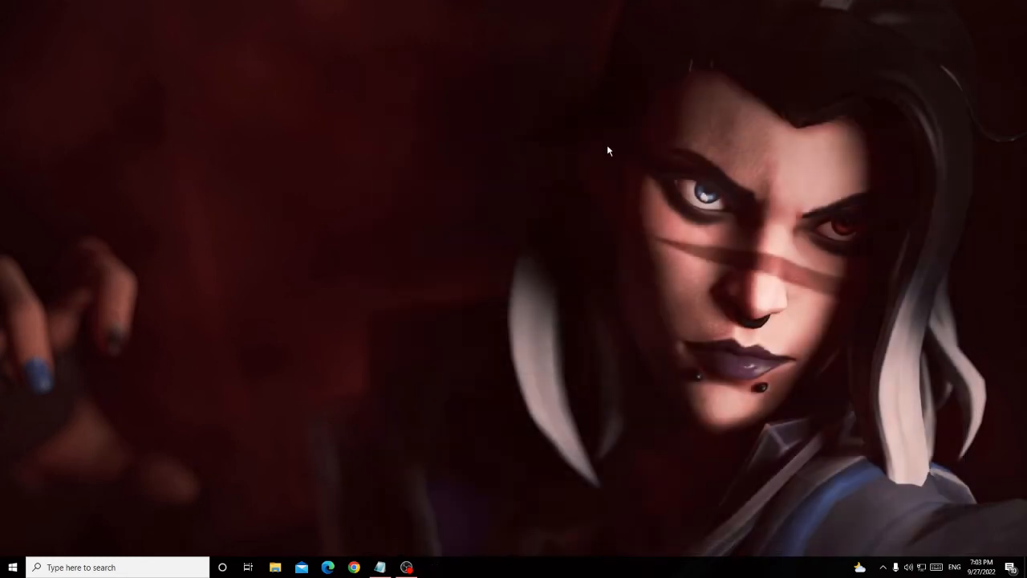
- Run 'prefetch' from the Run dialog to show the Windows Prefetch folder in File Explorer
{"action": "key", "text": "Win+r"}
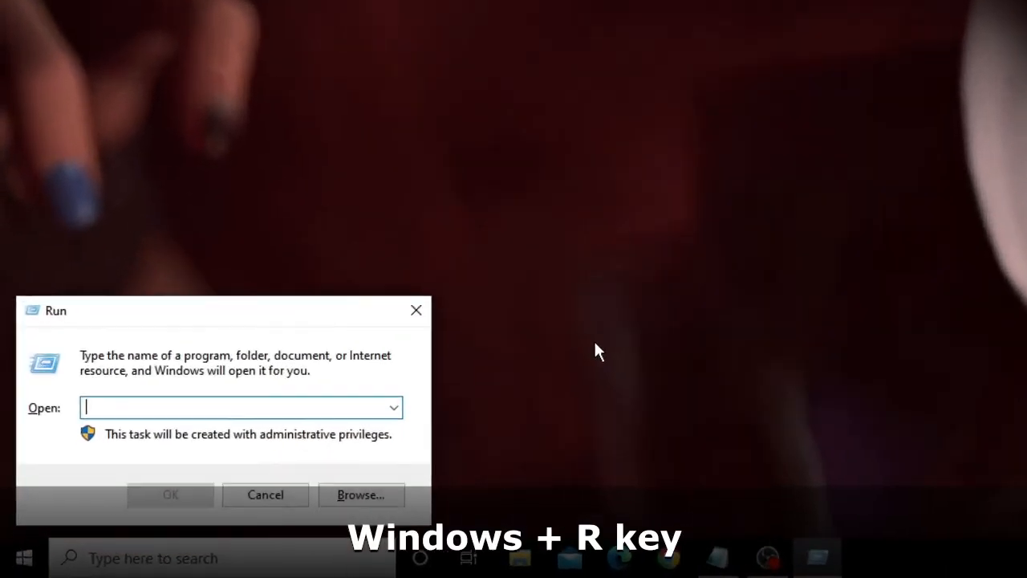
{"action": "type", "text": "prefetch"}
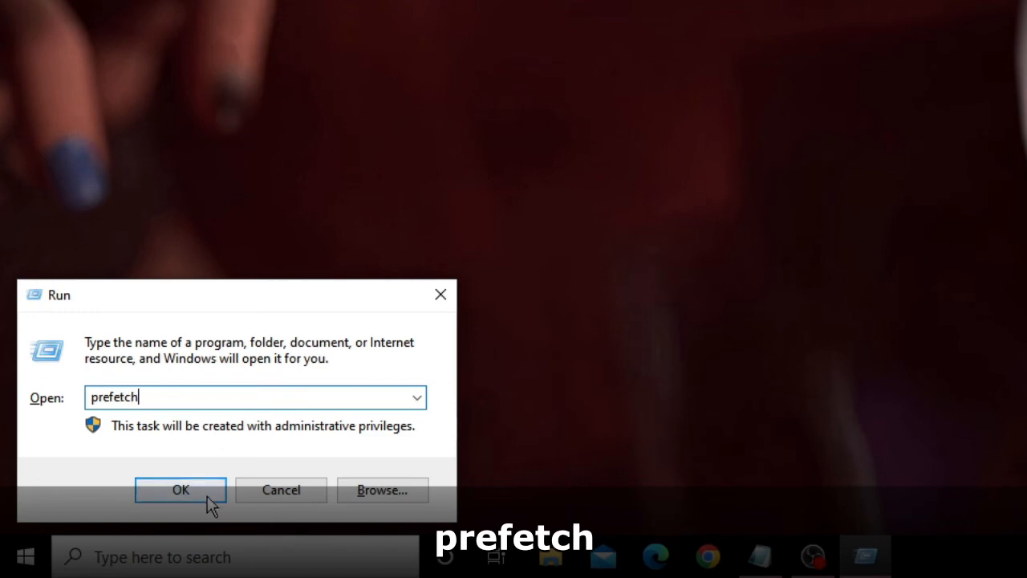
{"action": "left_click", "coordinate": [179, 491]}
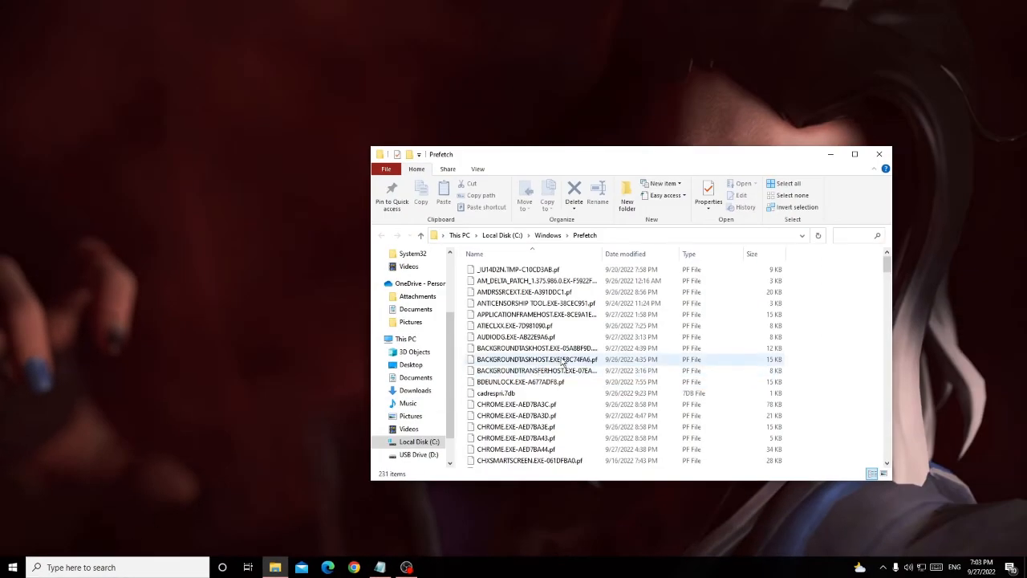
- Permanently delete all 231 Prefetch files and close the emptied folder
{"action": "key", "text": "ctrl+a"}
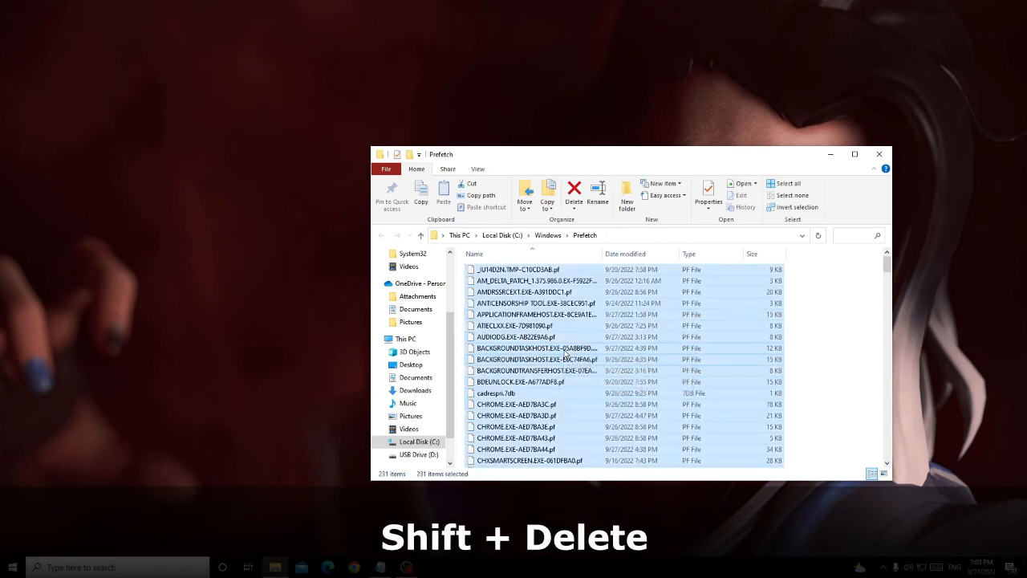
{"action": "key", "text": "Shift+Delete"}
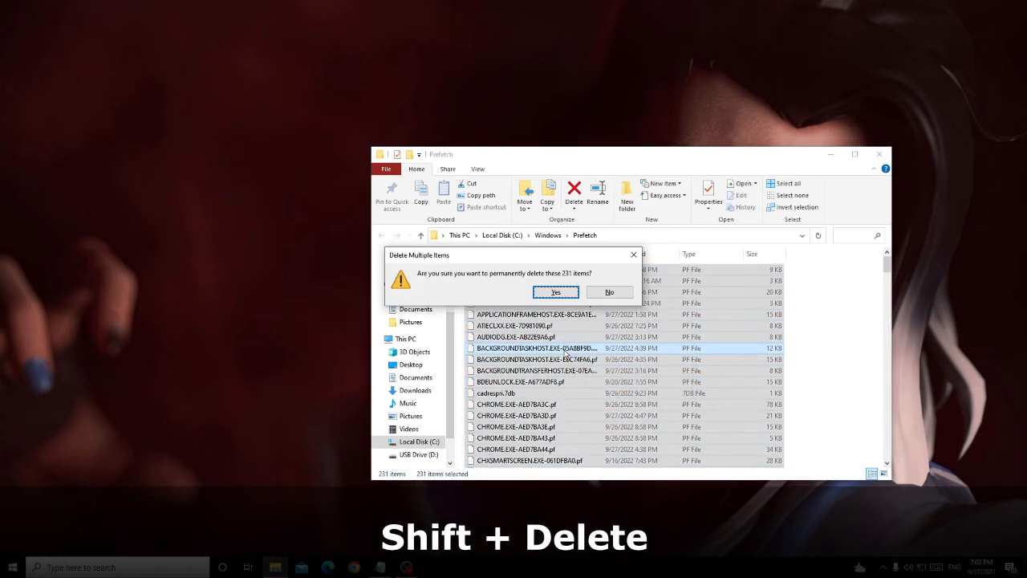
{"action": "left_click", "coordinate": [555, 293]}
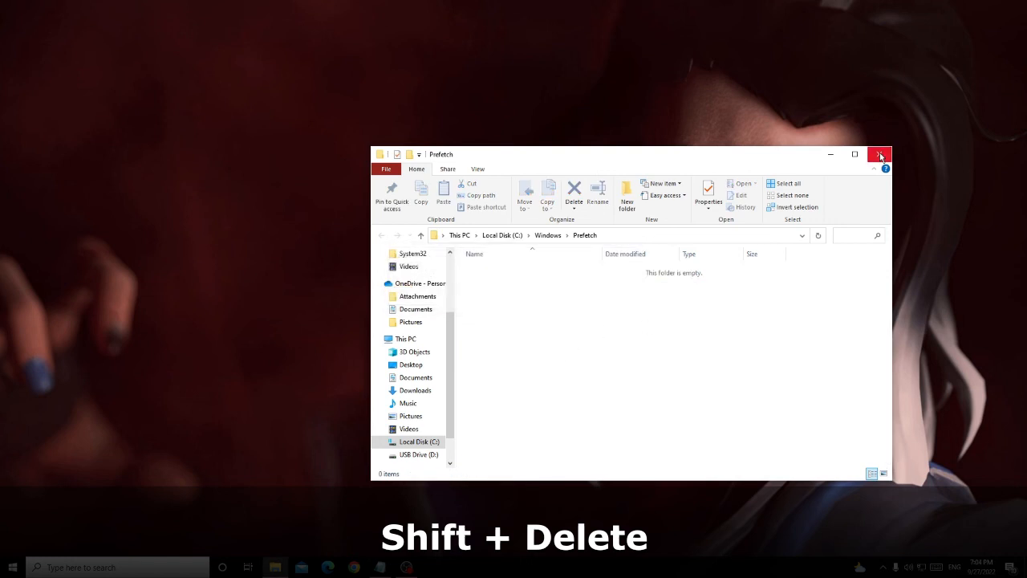
{"action": "left_click", "coordinate": [880, 154]}
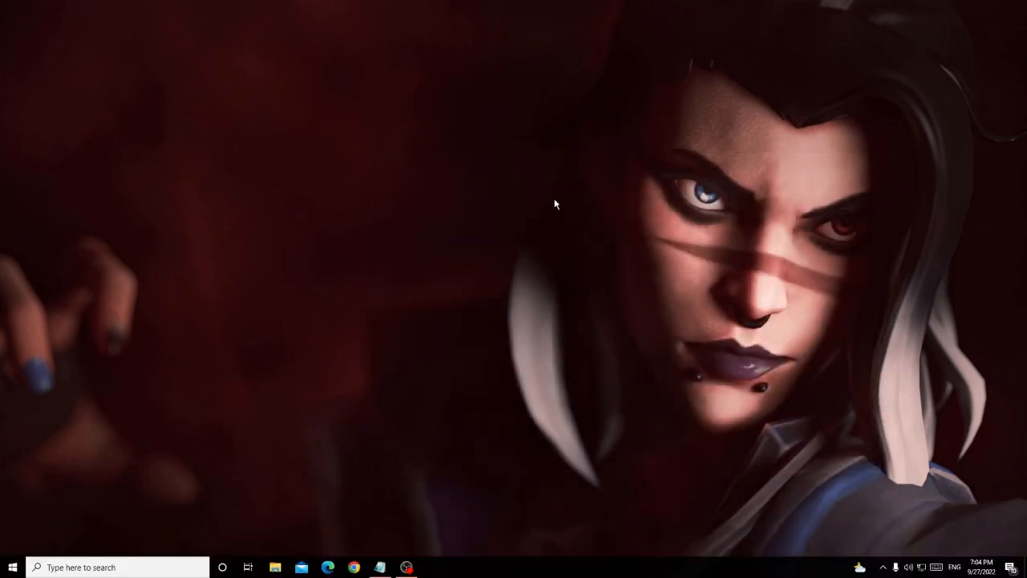